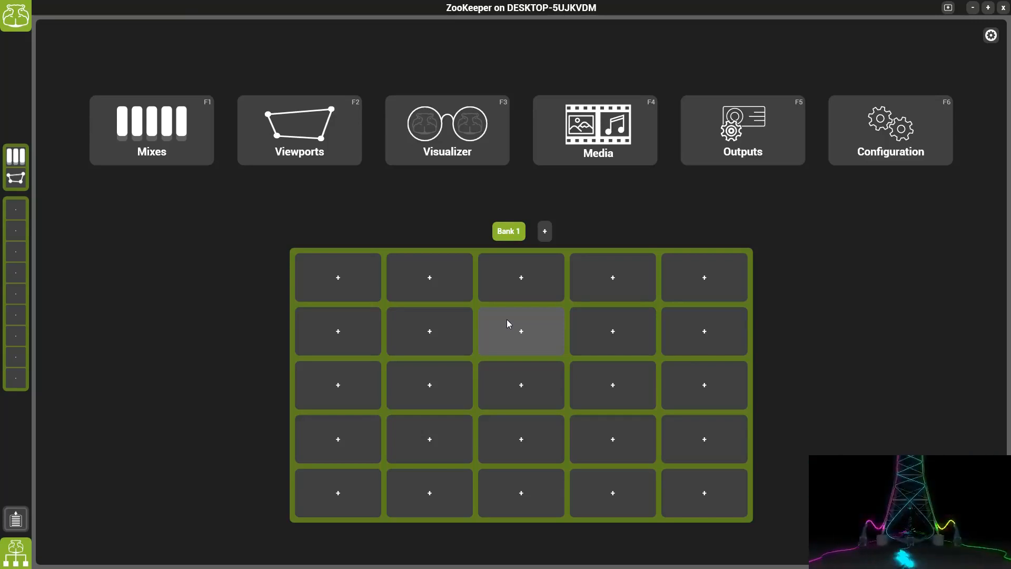
mouse_move(325, 230)
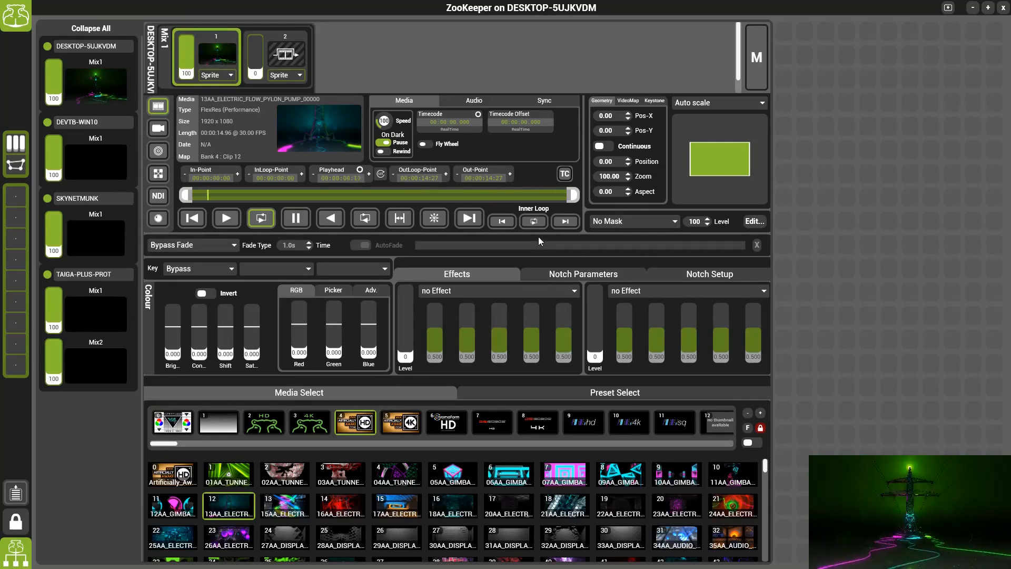
mouse_move(502, 222)
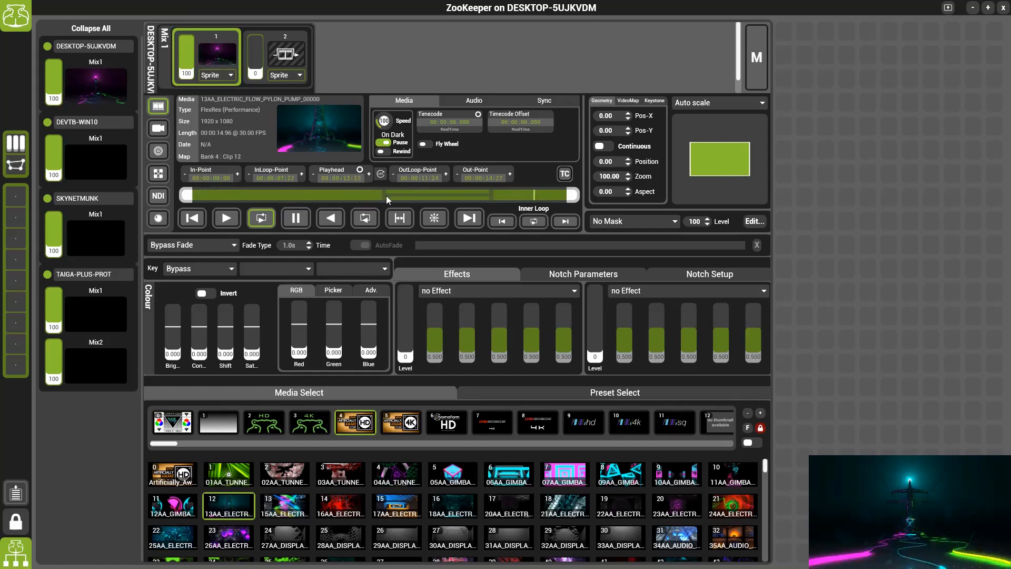
mouse_move(534, 221)
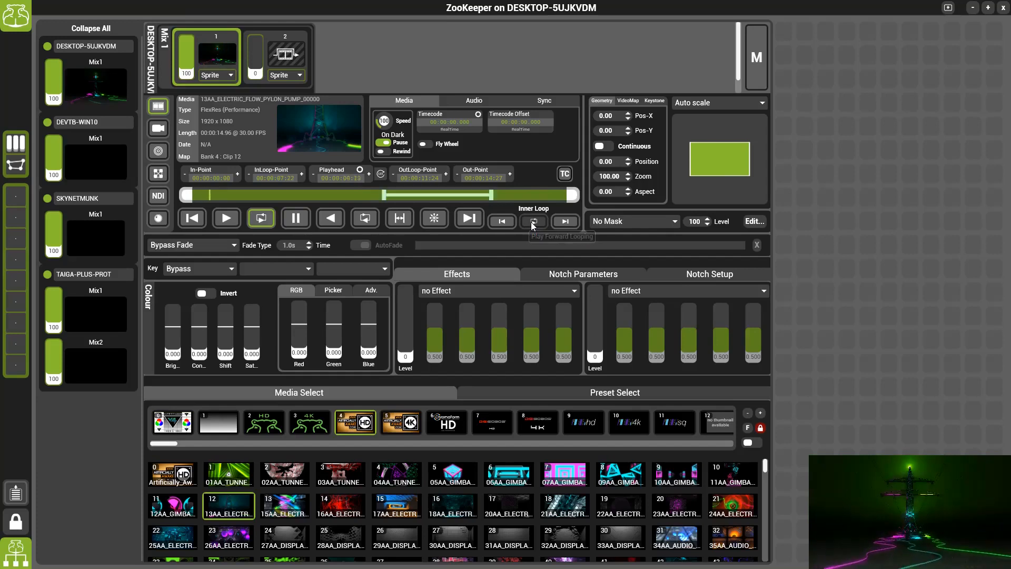
Set Mix 1 to Play Forward Looping between its inner loop points
left_click(534, 221)
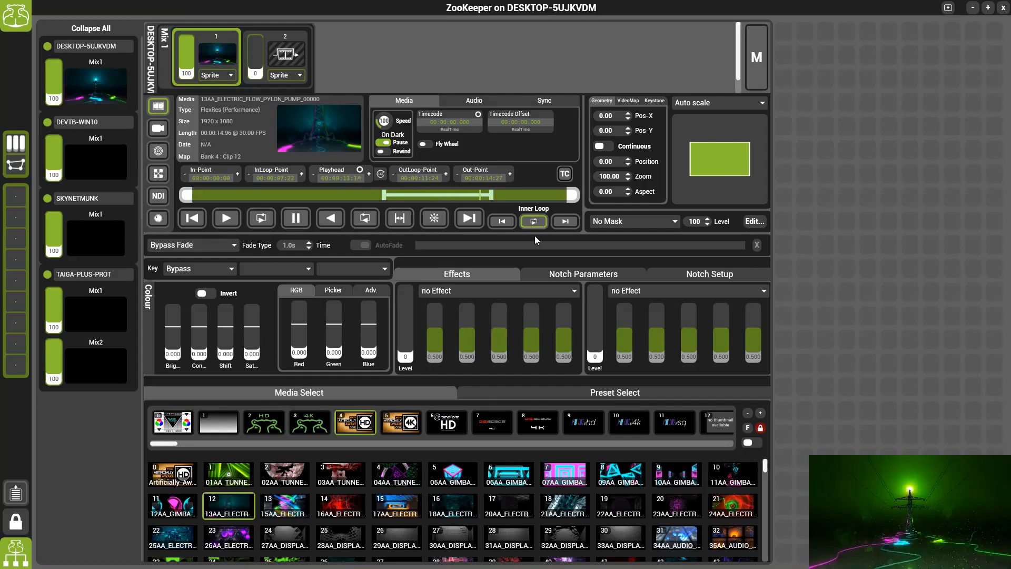
Return Mix 1 to looping the entire clip via the transport loop control
left_click(262, 218)
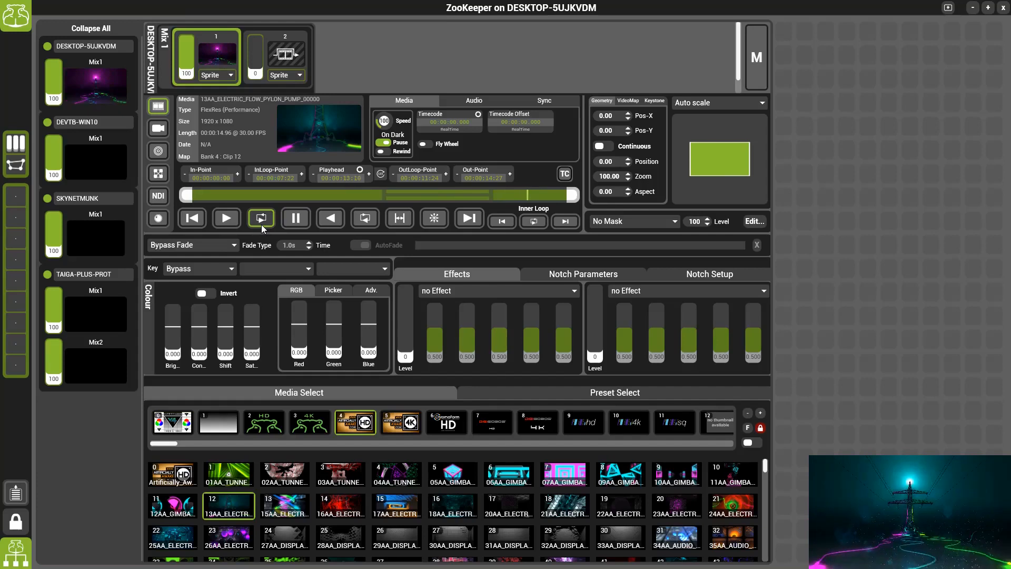
mouse_move(534, 222)
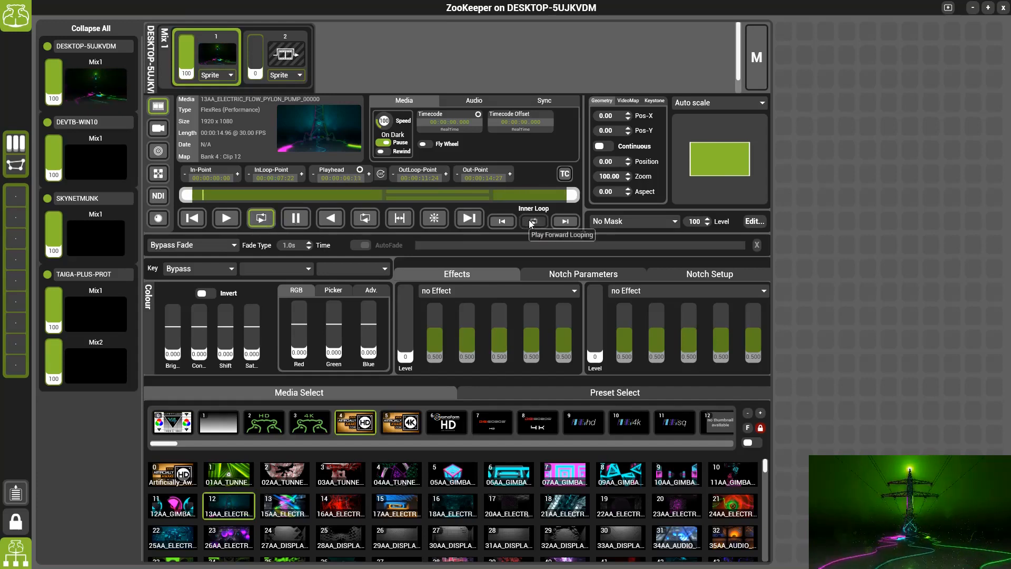
Resume forward inner looping, then switch to the rightmost Inner Loop playback mode
left_click(502, 221)
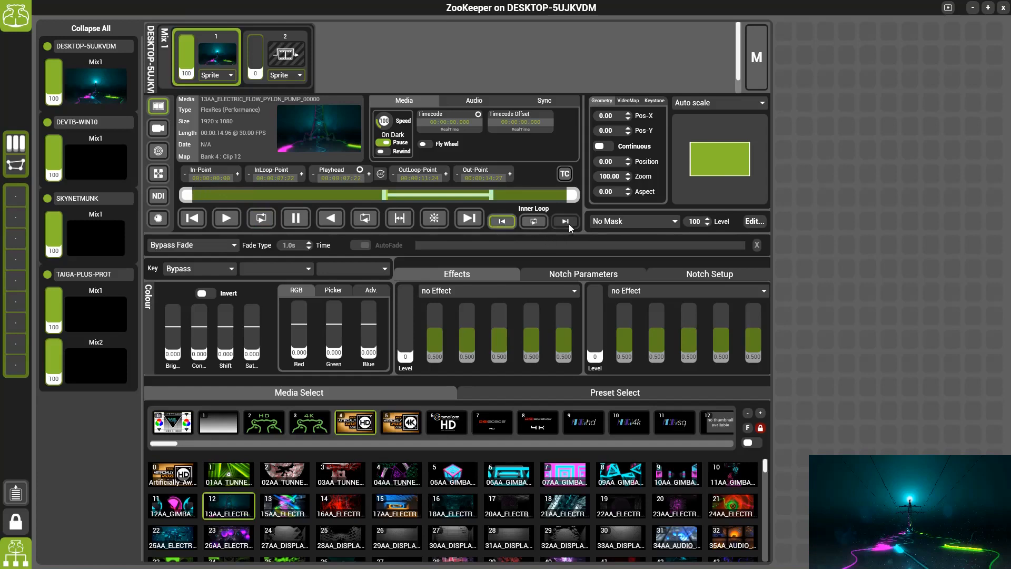
left_click(566, 222)
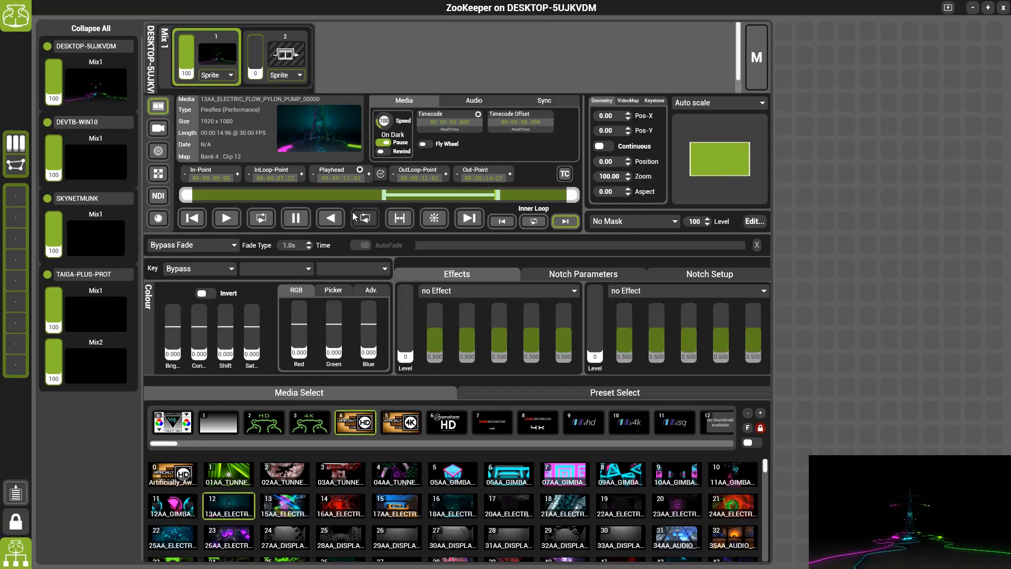
mouse_move(364, 218)
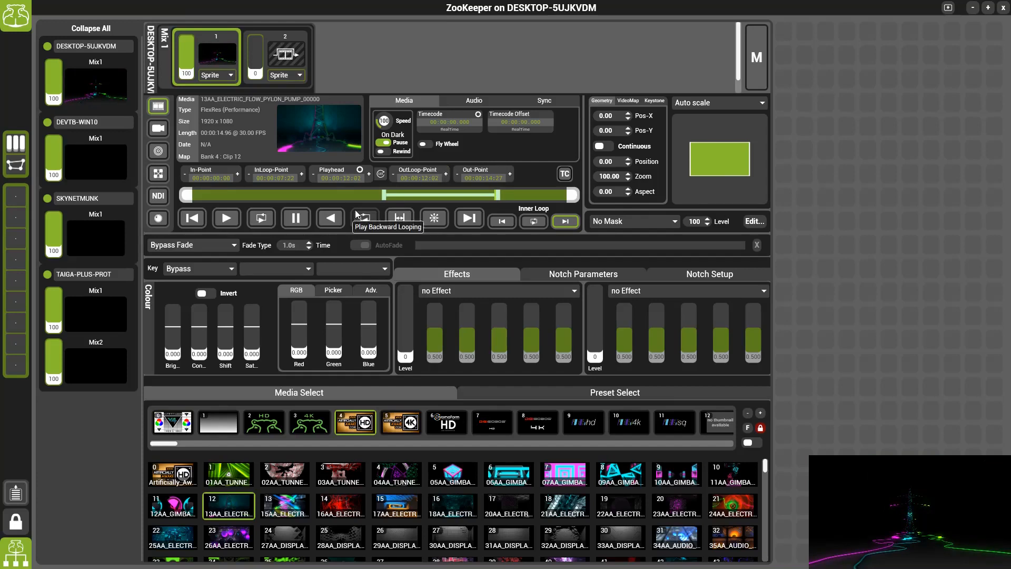